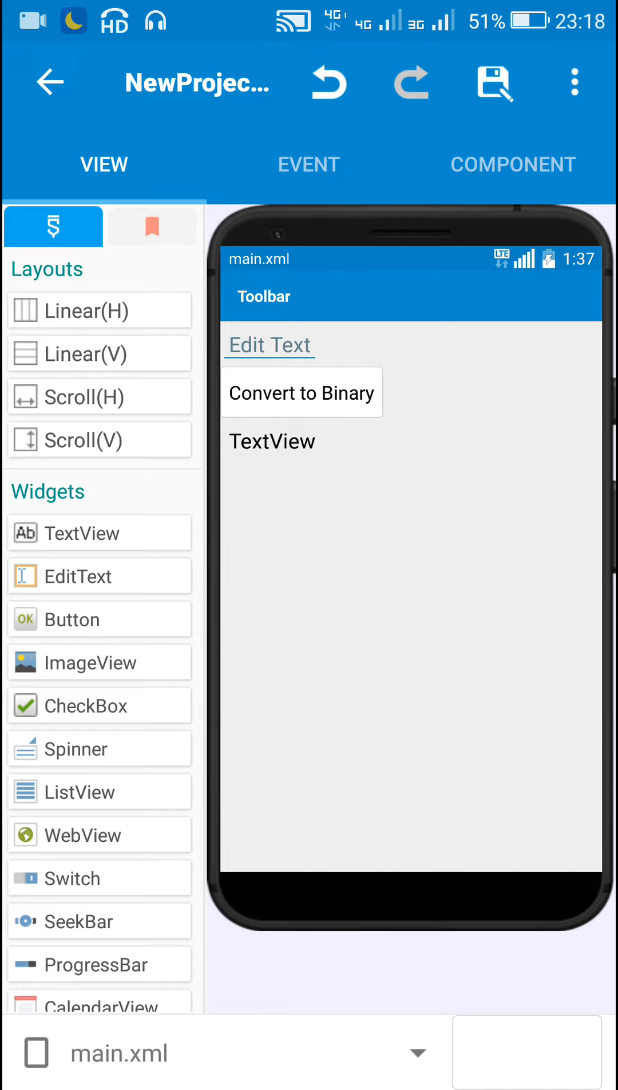
- Confirm the EditText's input type stays numberDecimal in its properties
left_click(269, 344)
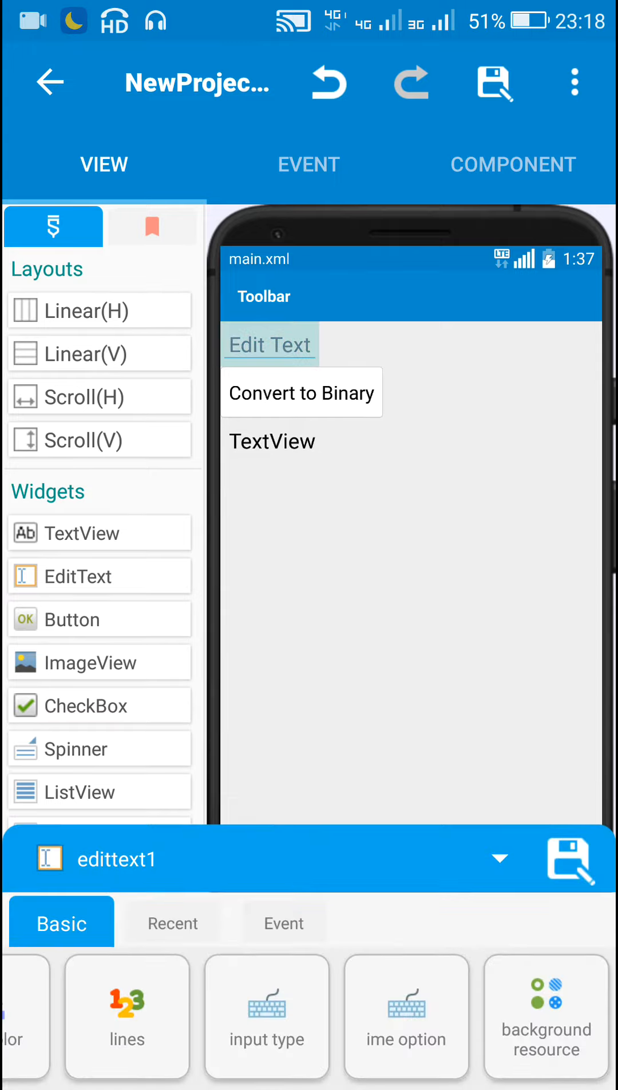
left_click(267, 1020)
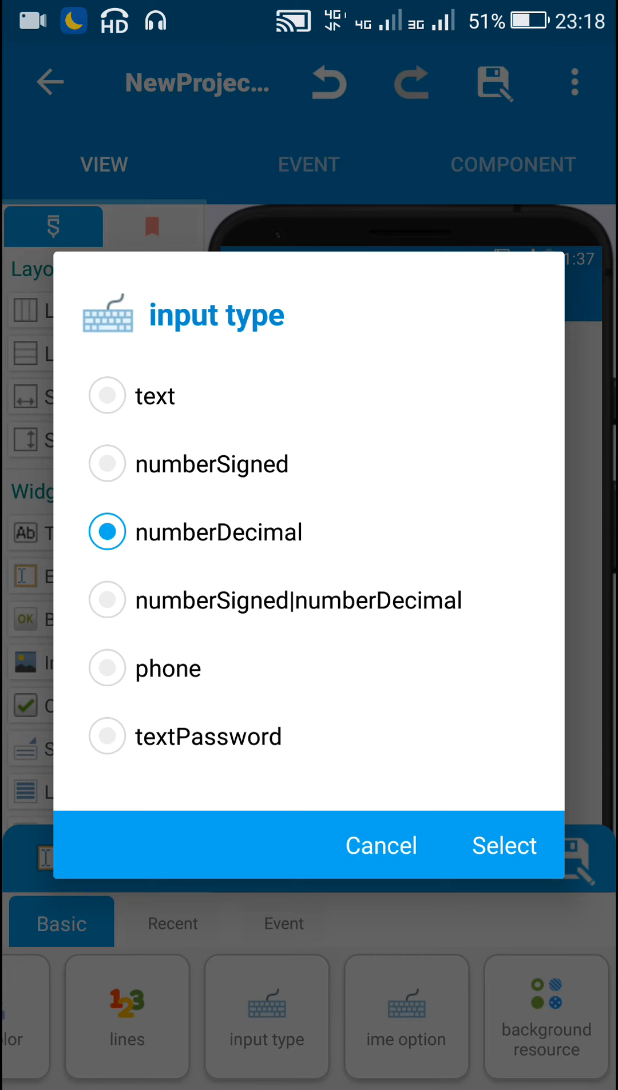
left_click(503, 845)
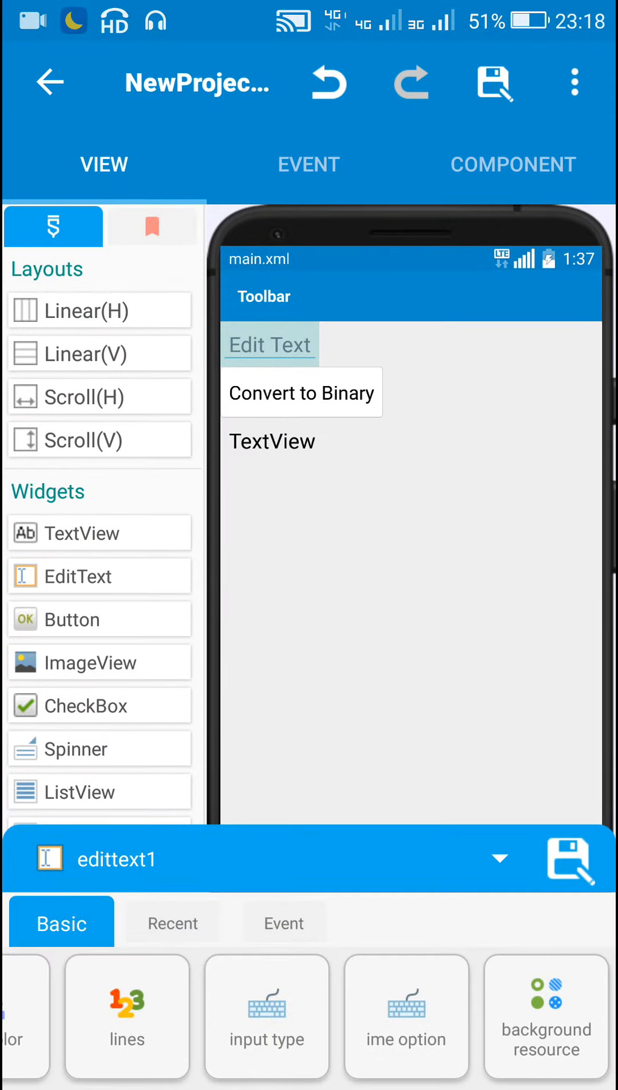
- Review the Convert to Binary button's properties, reselect the EditText, then show the TextView's properties
left_click(270, 399)
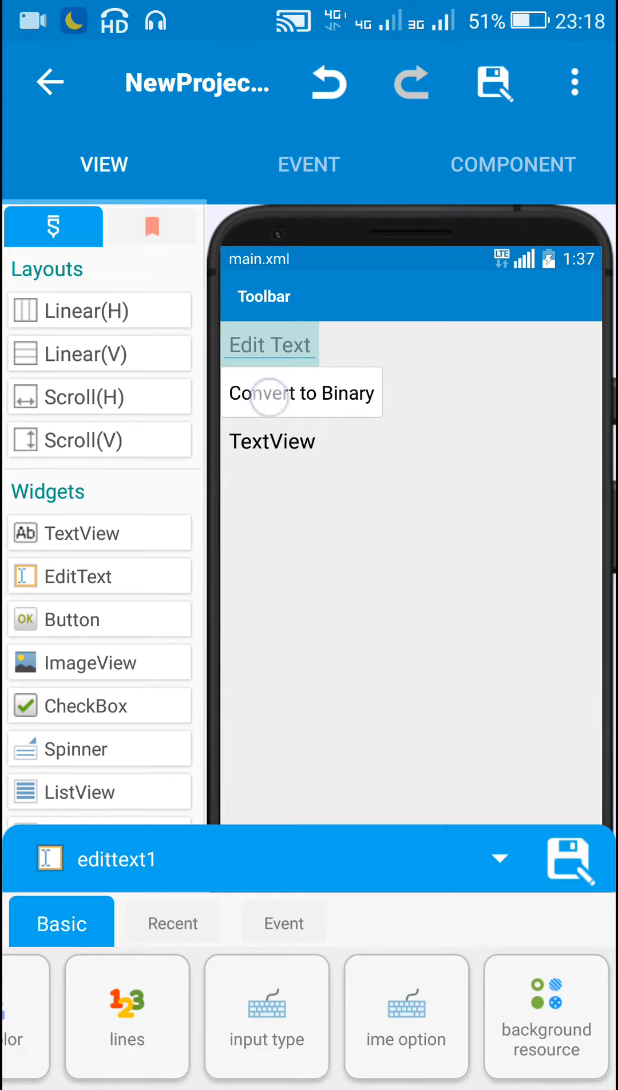
left_click(301, 392)
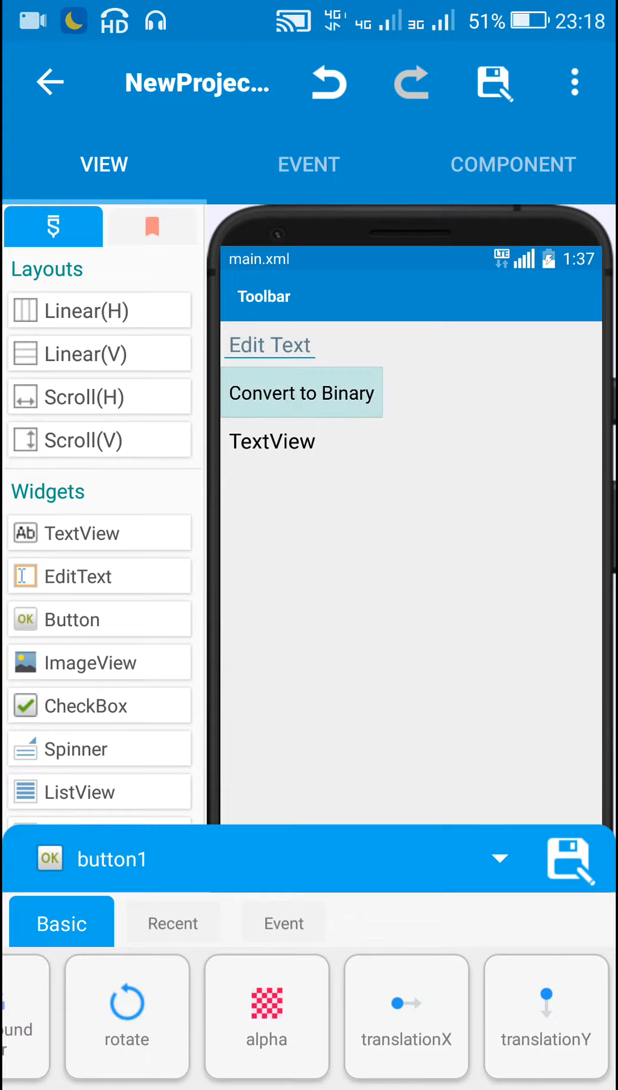
left_click(269, 344)
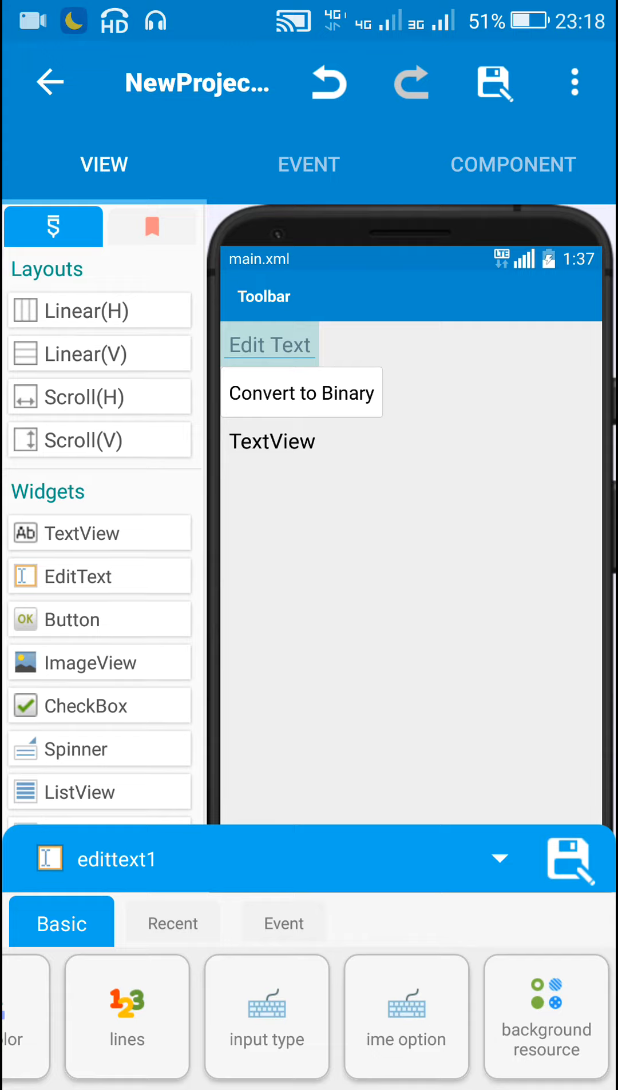
left_click(271, 440)
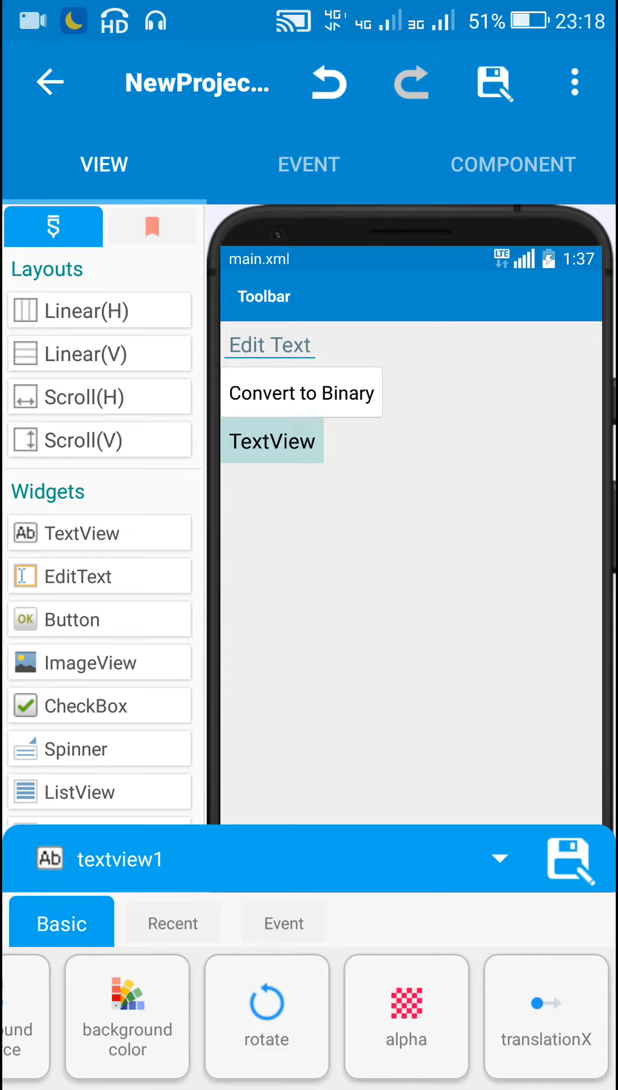
- Show button1's onClick logic and the 0 in the edittext1 length > 0 condition
left_click(301, 392)
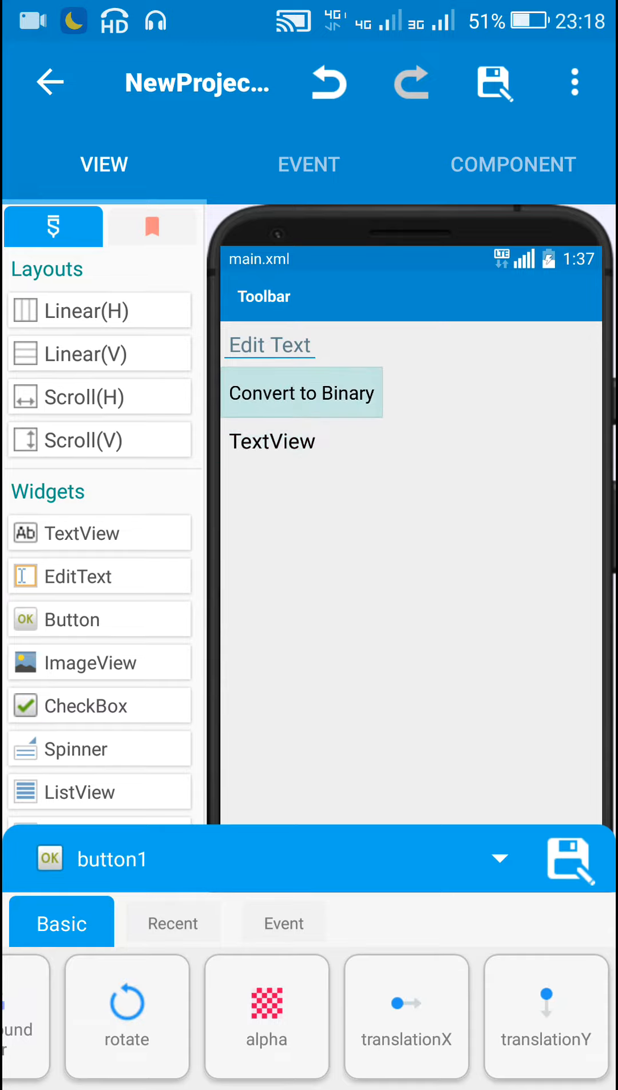
left_click(307, 165)
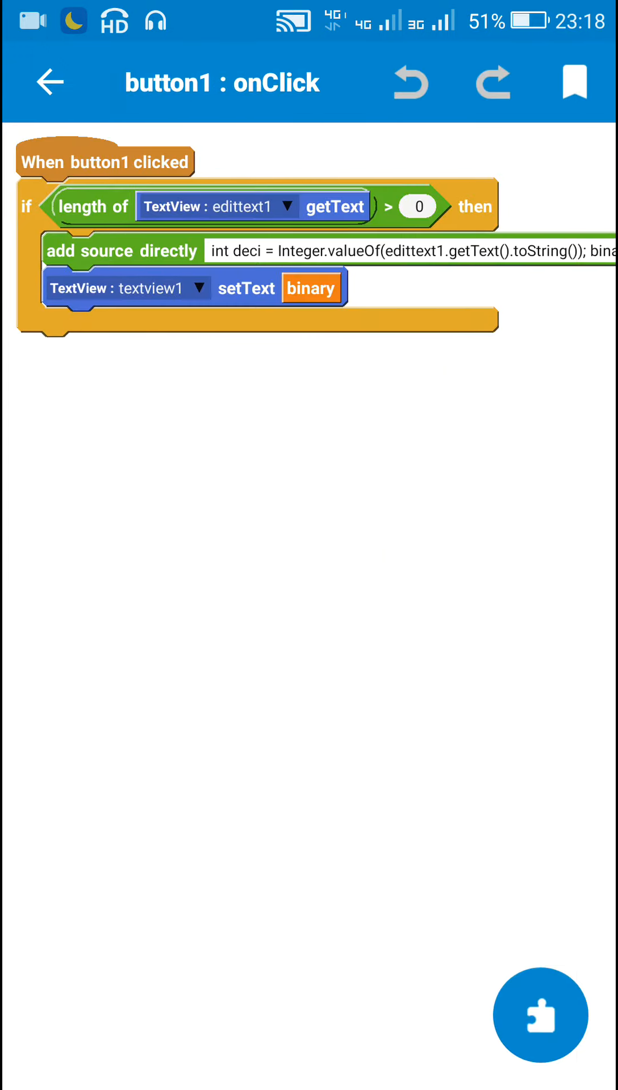
left_click(335, 207)
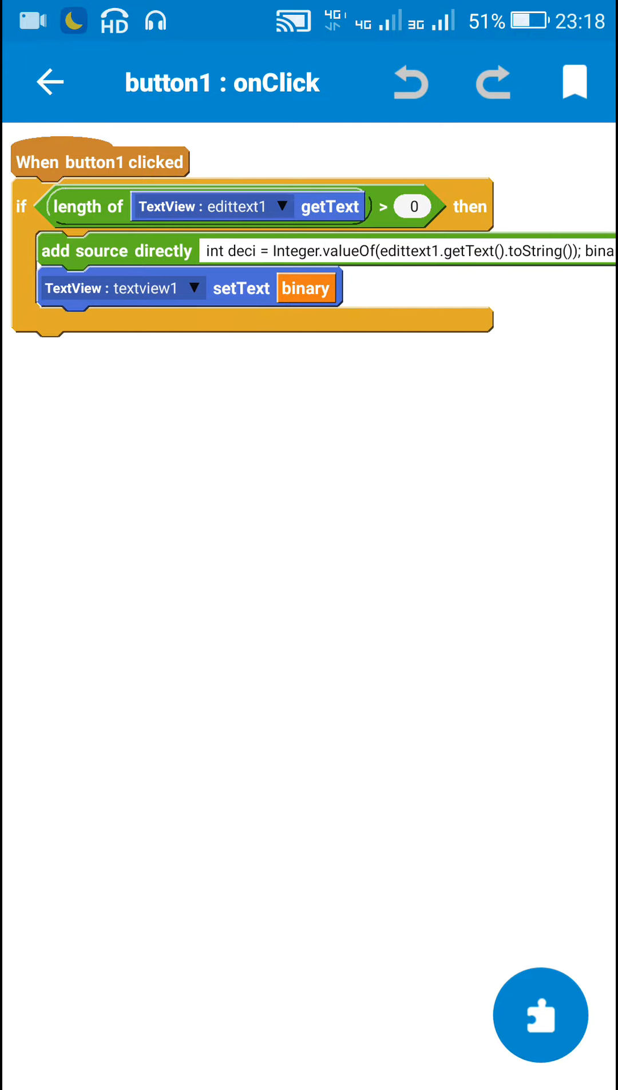
left_click(414, 207)
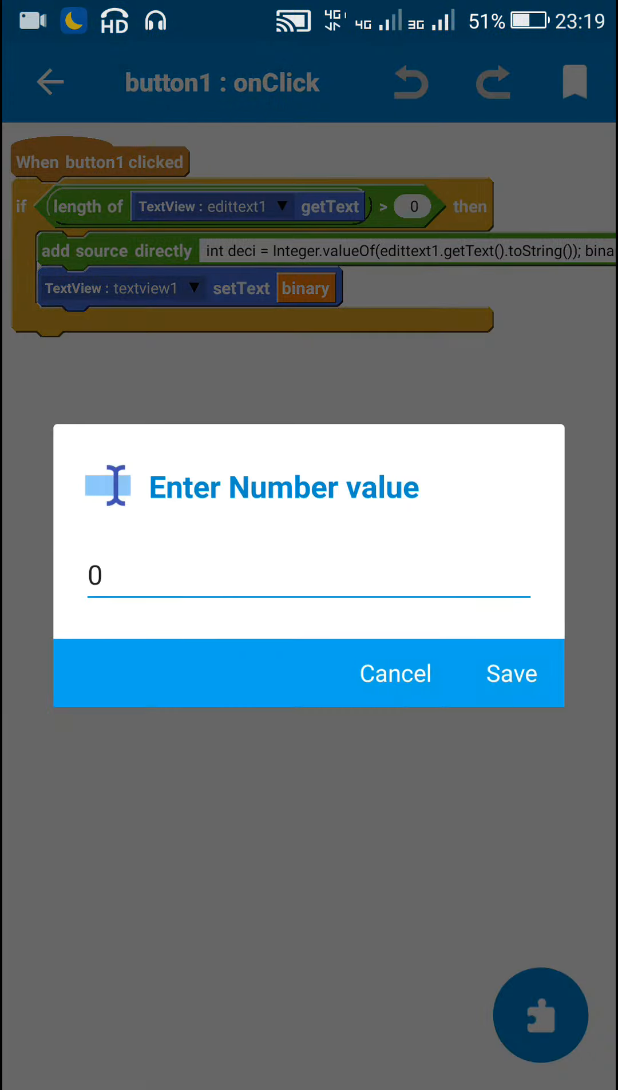
left_click(394, 673)
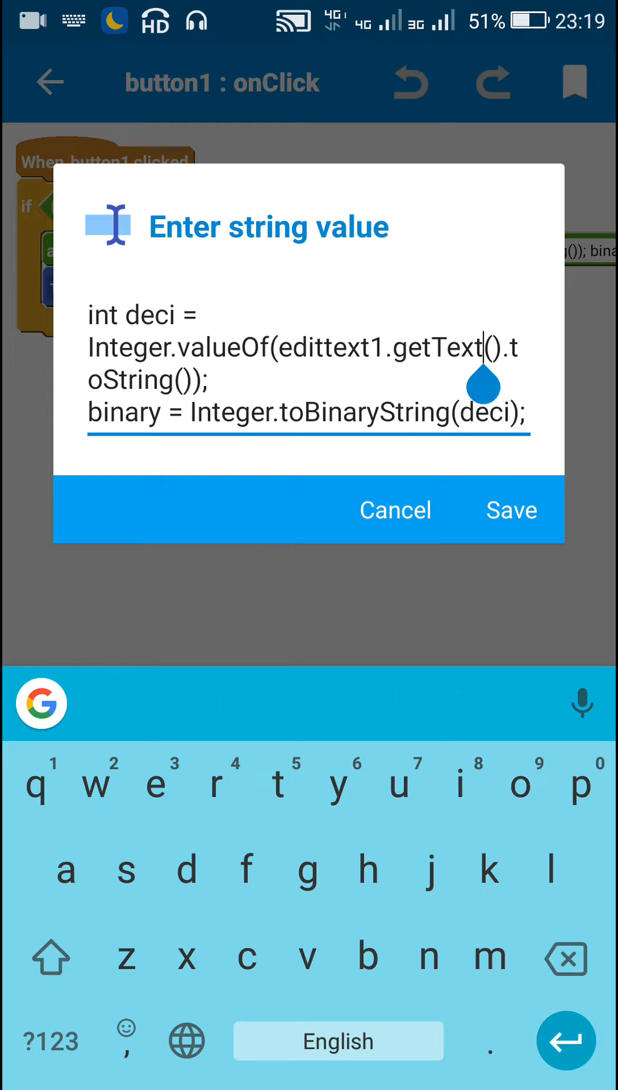
left_click(181, 414)
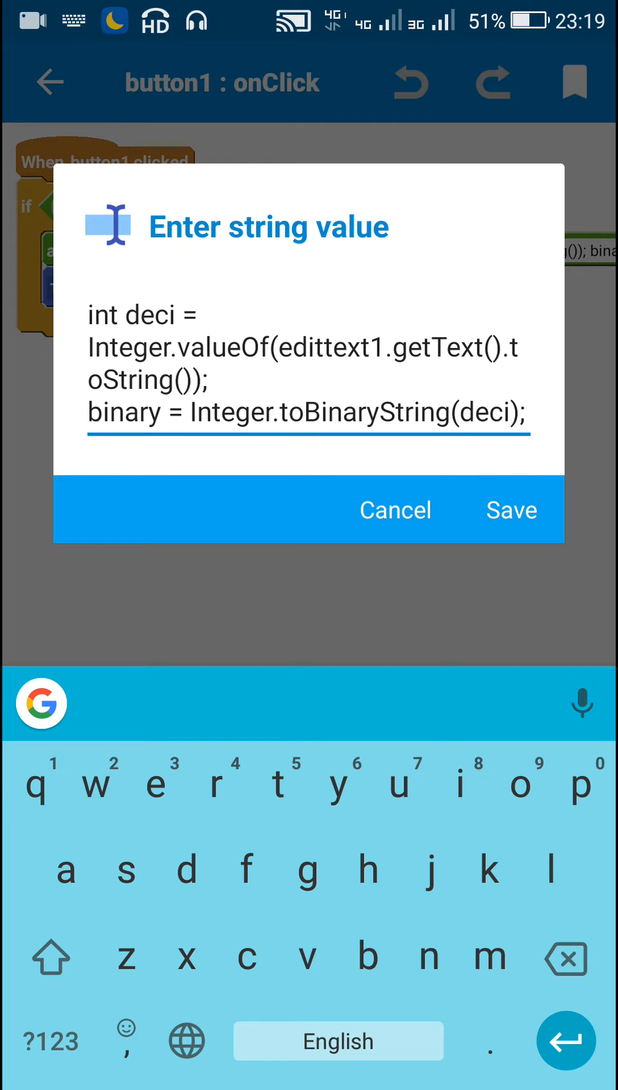
left_click(510, 510)
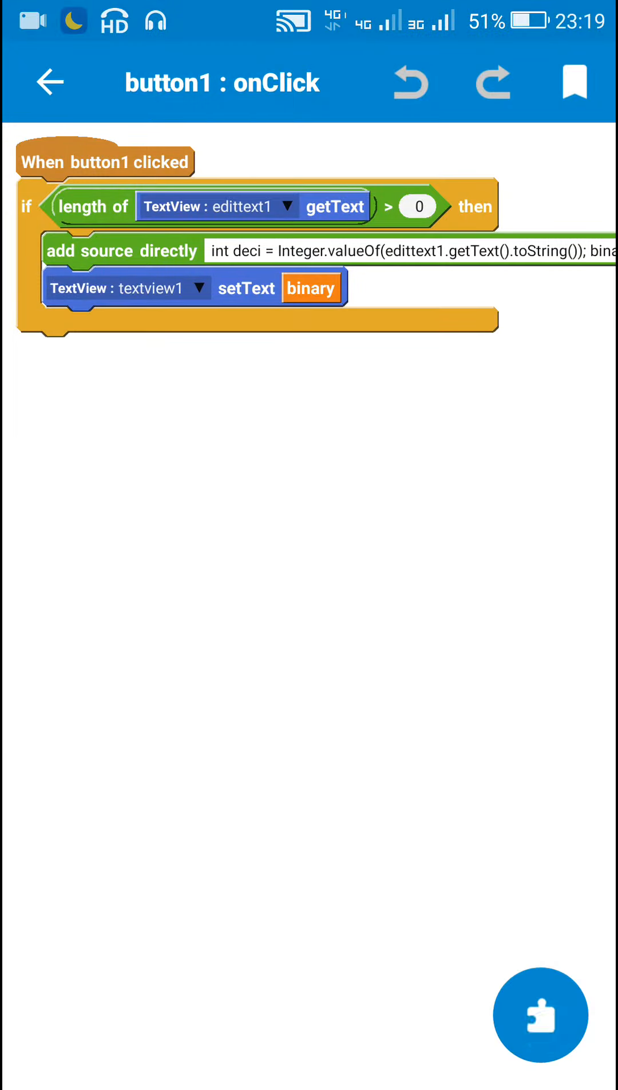
- Inspect the binary variable block, the add-source-code conversion and the textview1 setText target, then run the project
left_click(540, 1014)
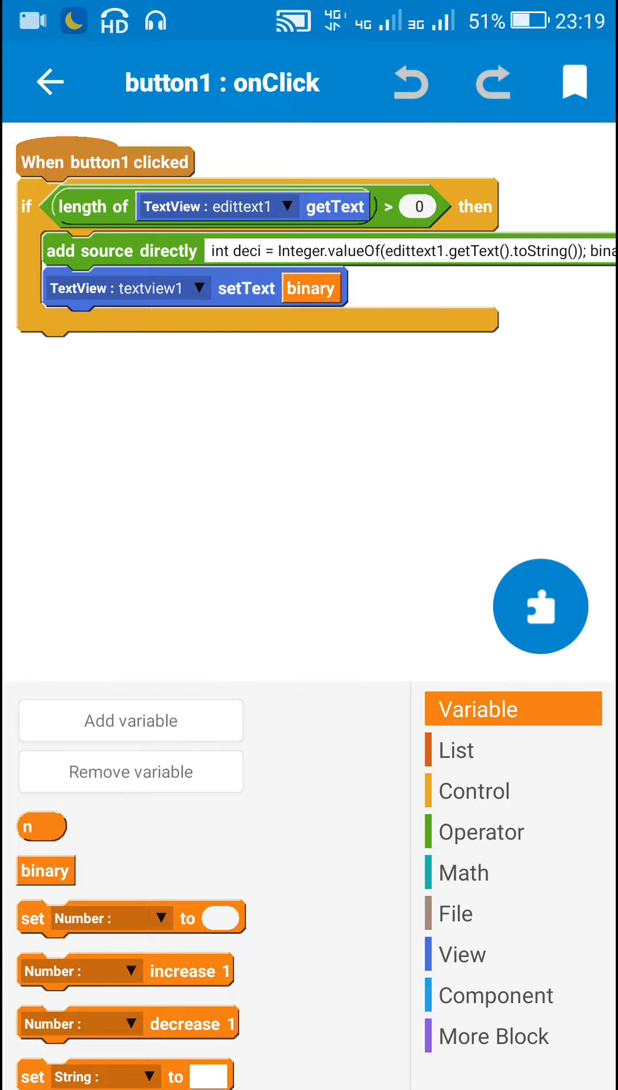
left_click(46, 870)
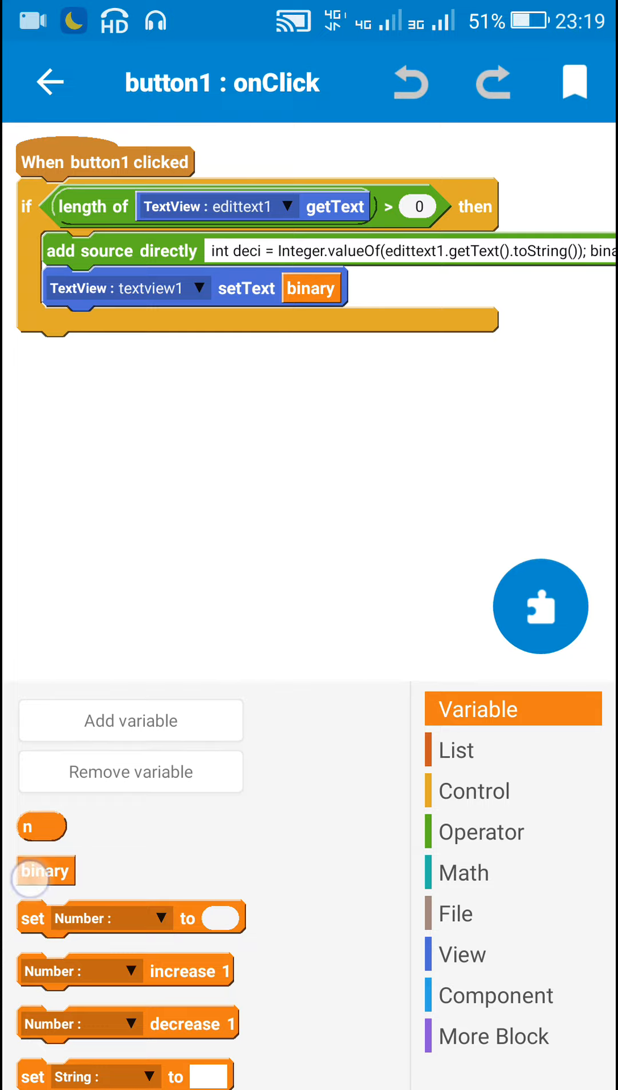
left_click_drag(46, 870, 142, 511)
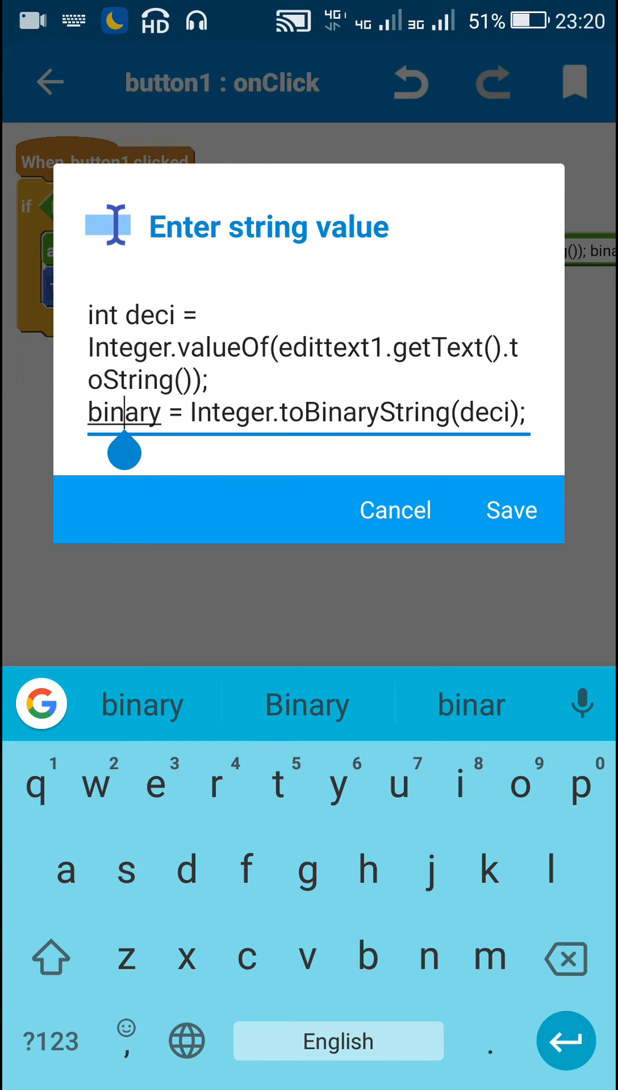
left_click(511, 510)
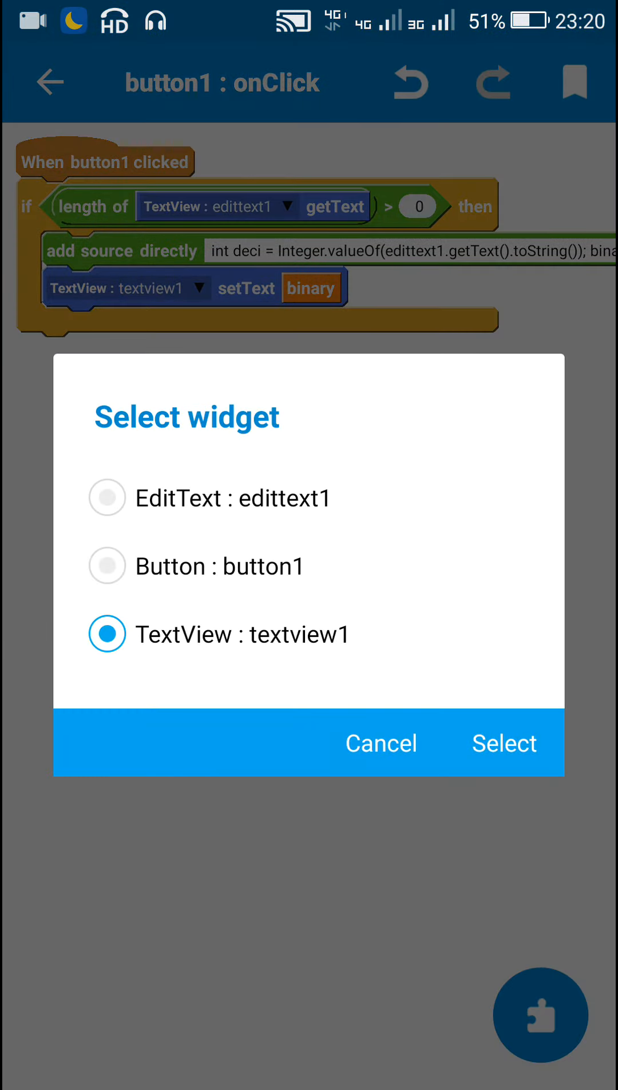
left_click(503, 743)
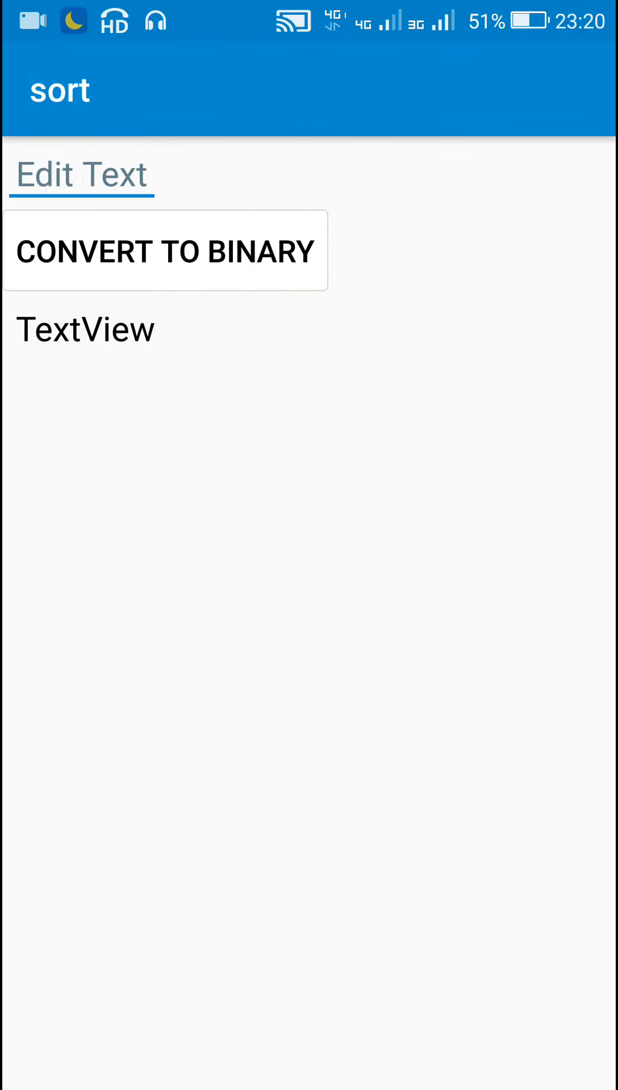
left_click(81, 175)
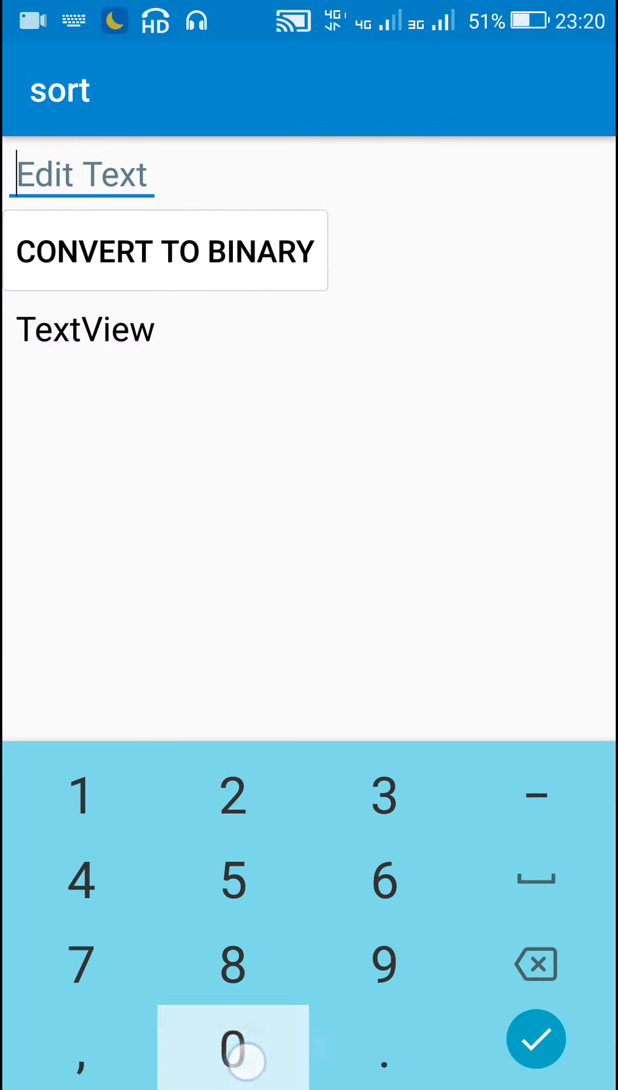
left_click(232, 1048)
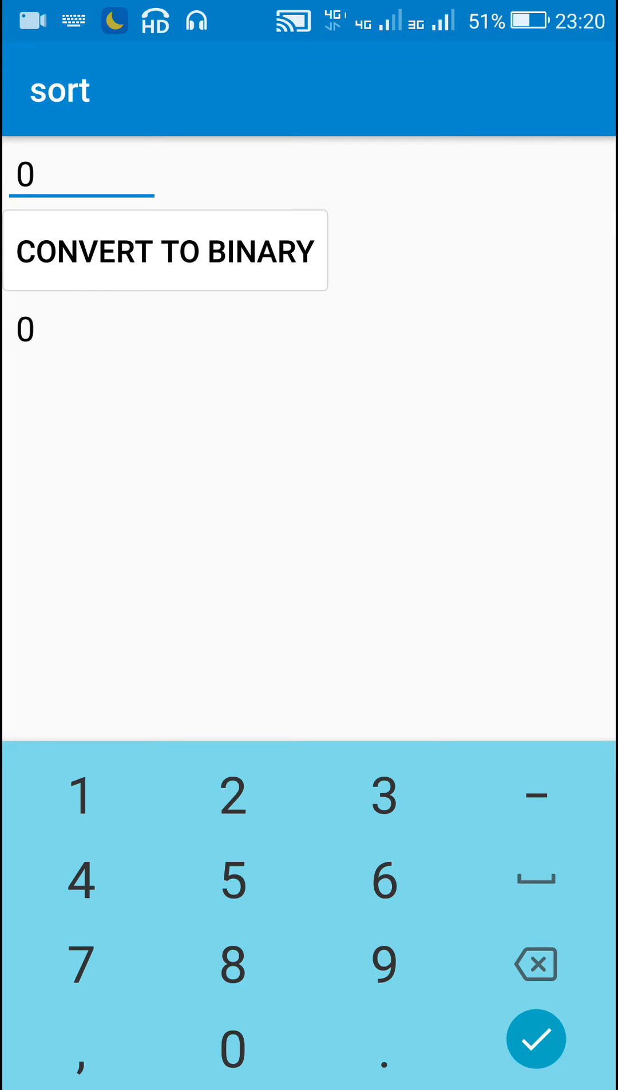
left_click(79, 795)
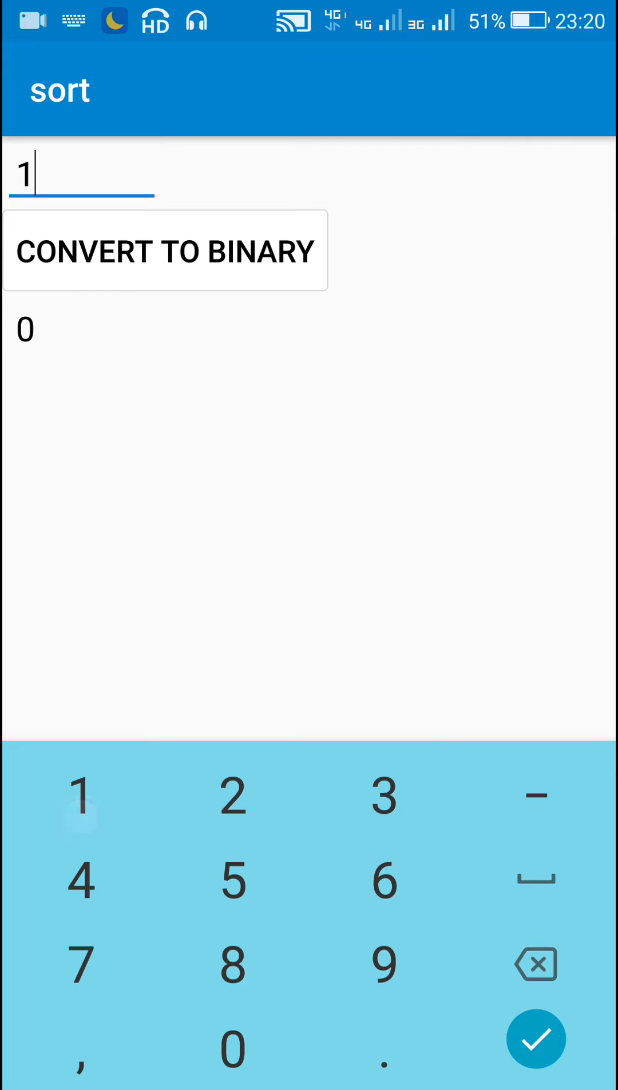
left_click(166, 251)
type("3")
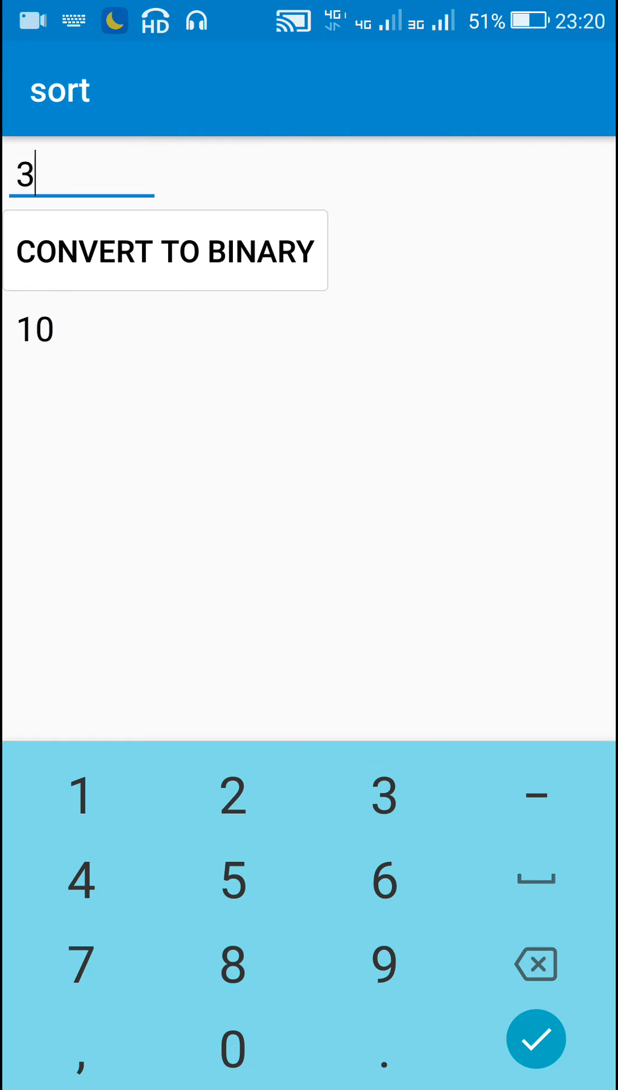
left_click(79, 793)
type("6")
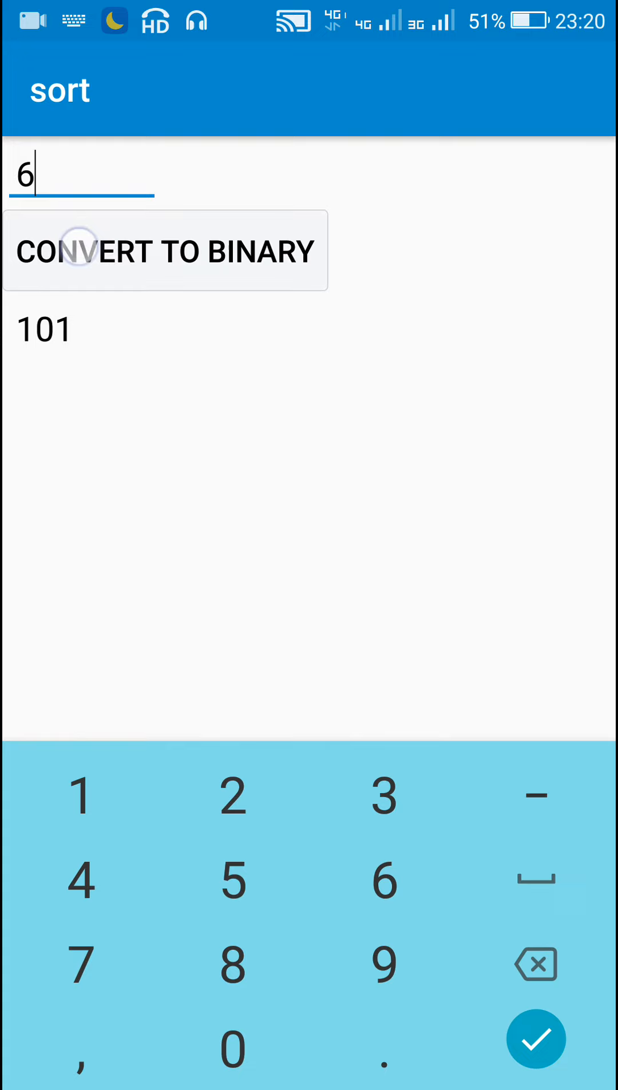
left_click(164, 250)
type("5")
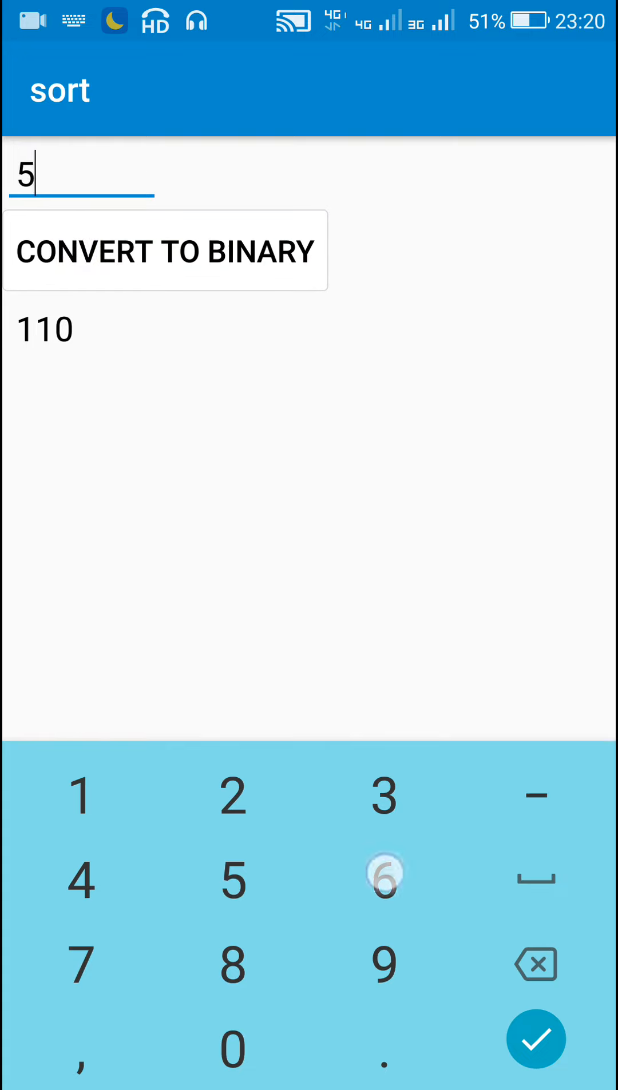
left_click(385, 879)
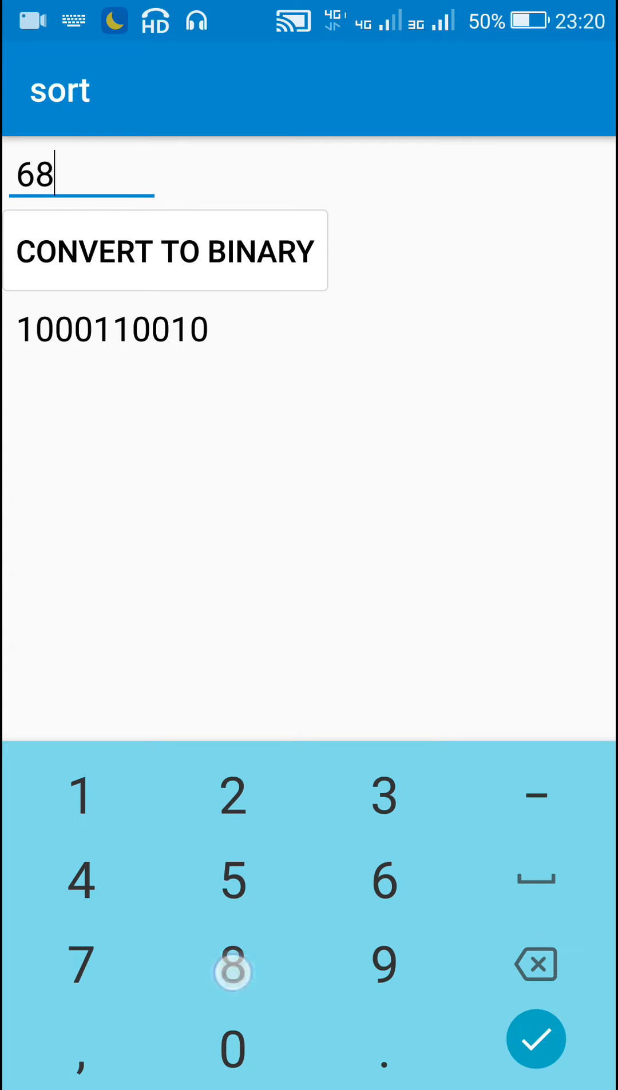
left_click(233, 1046)
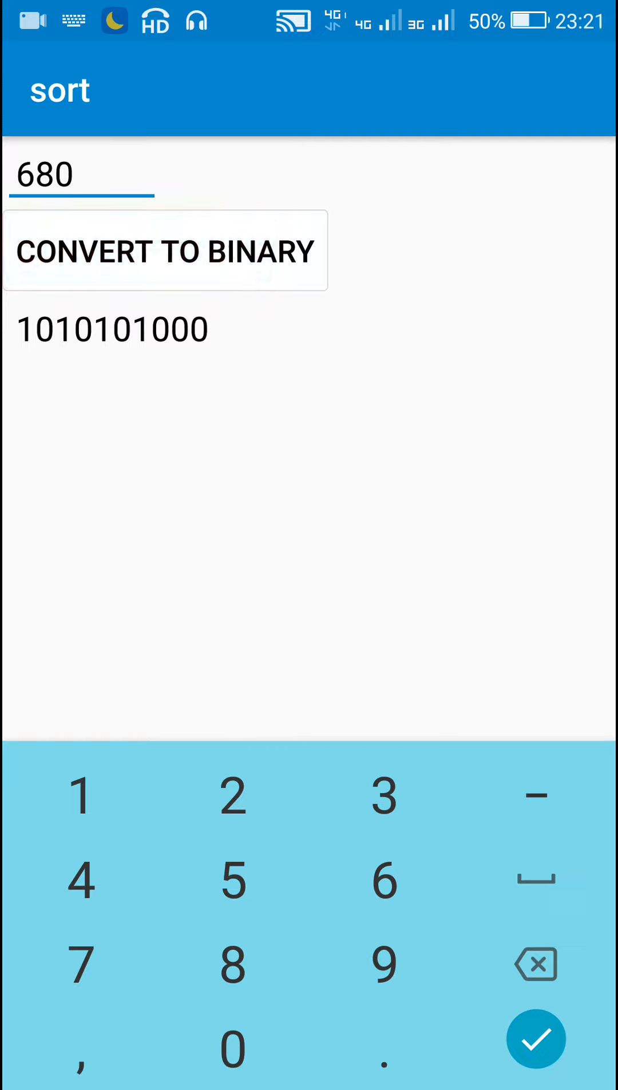